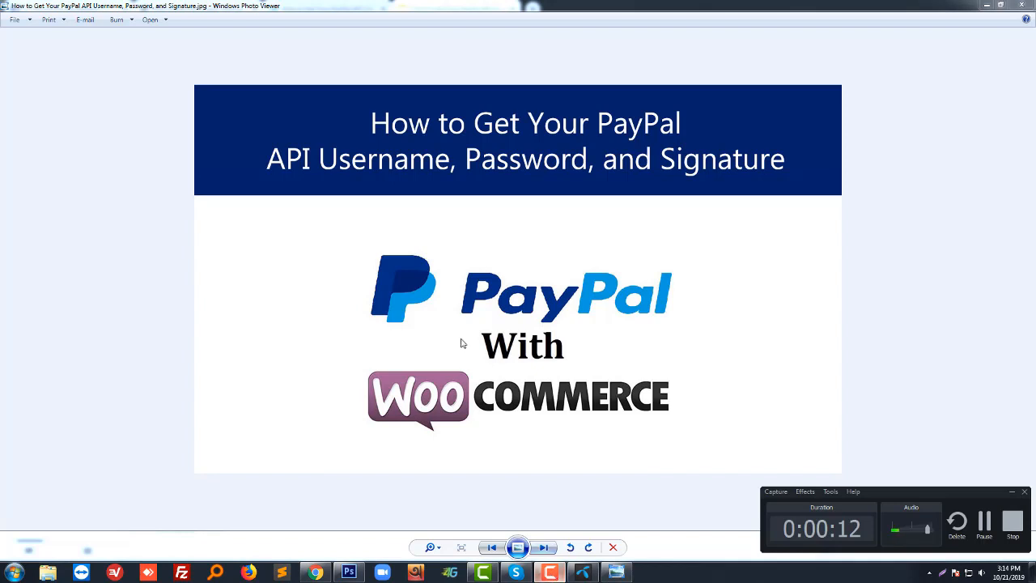
mouse_move(527, 360)
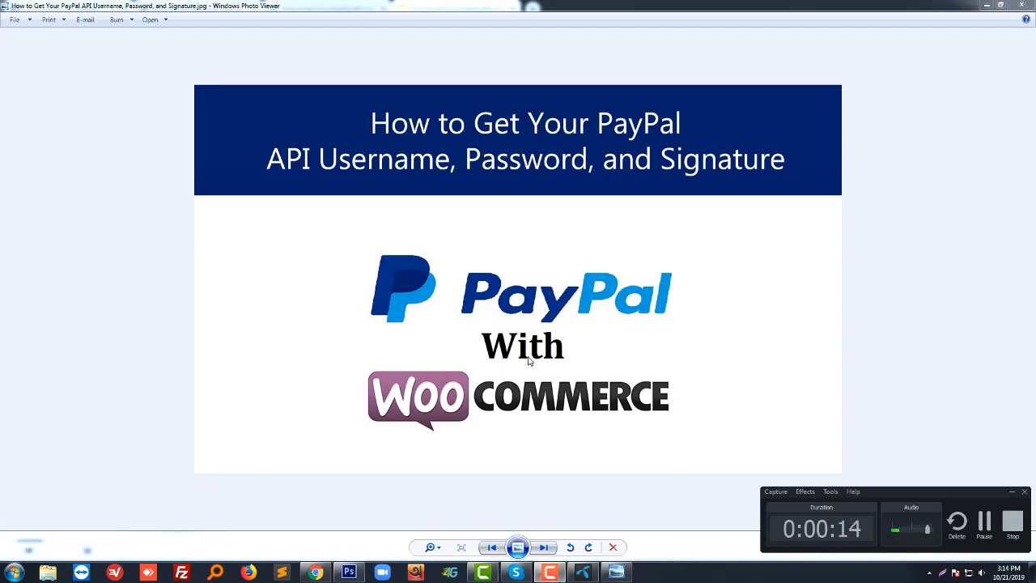
mouse_move(574, 419)
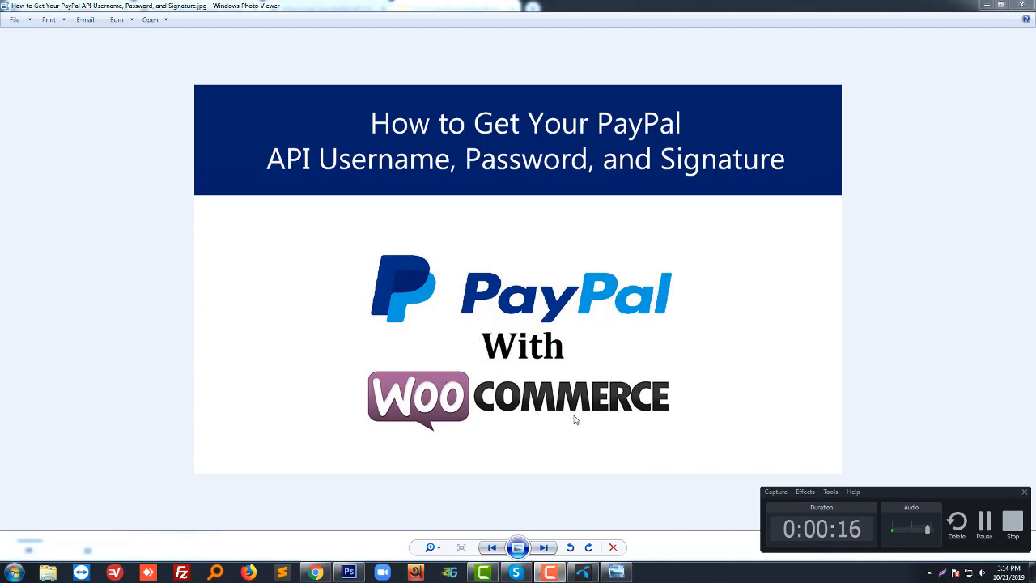
mouse_move(580, 425)
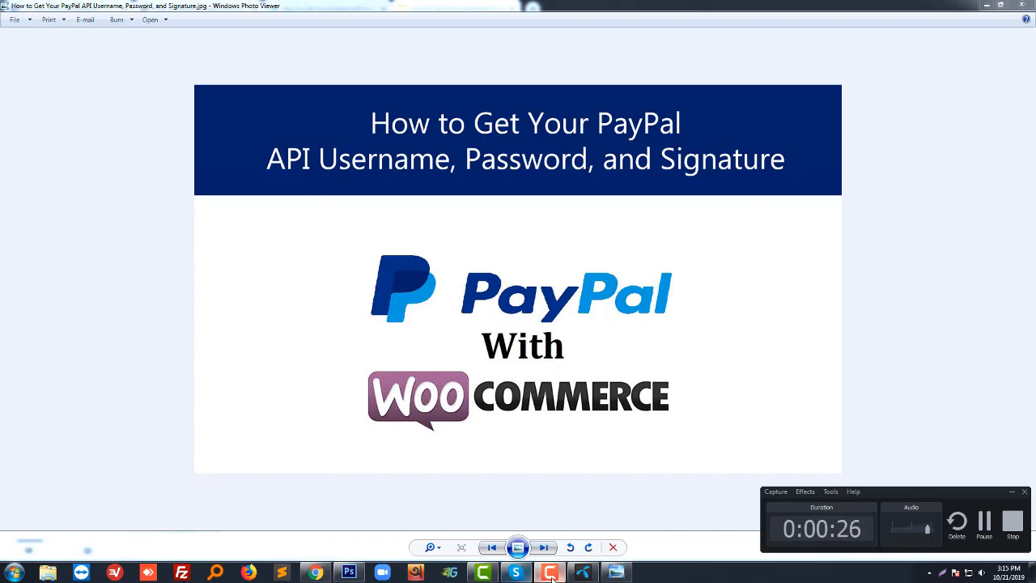
mouse_move(315, 572)
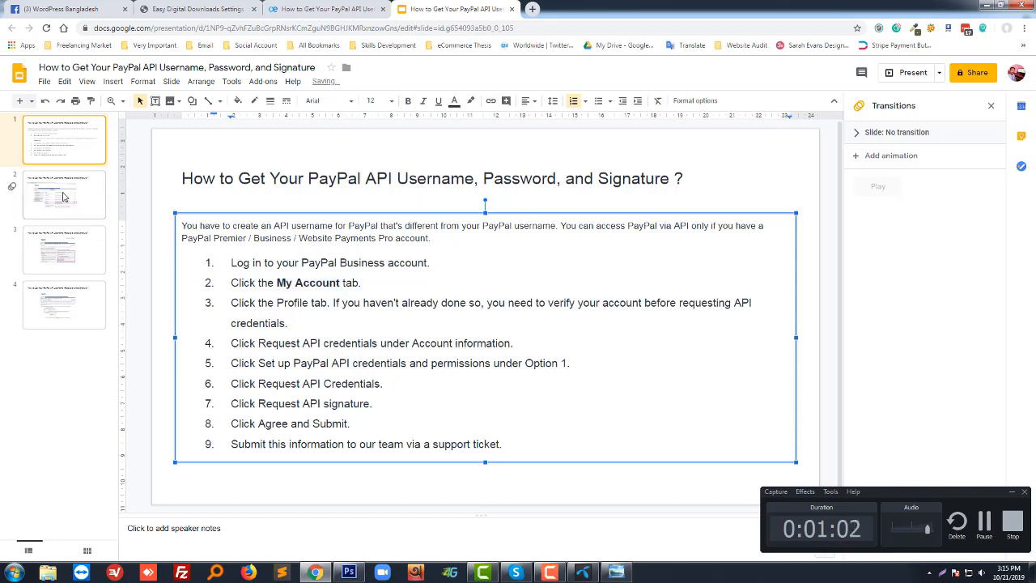
Select slide 2, showing the PayPal profile screenshot with three numbered highlights
left_click(63, 194)
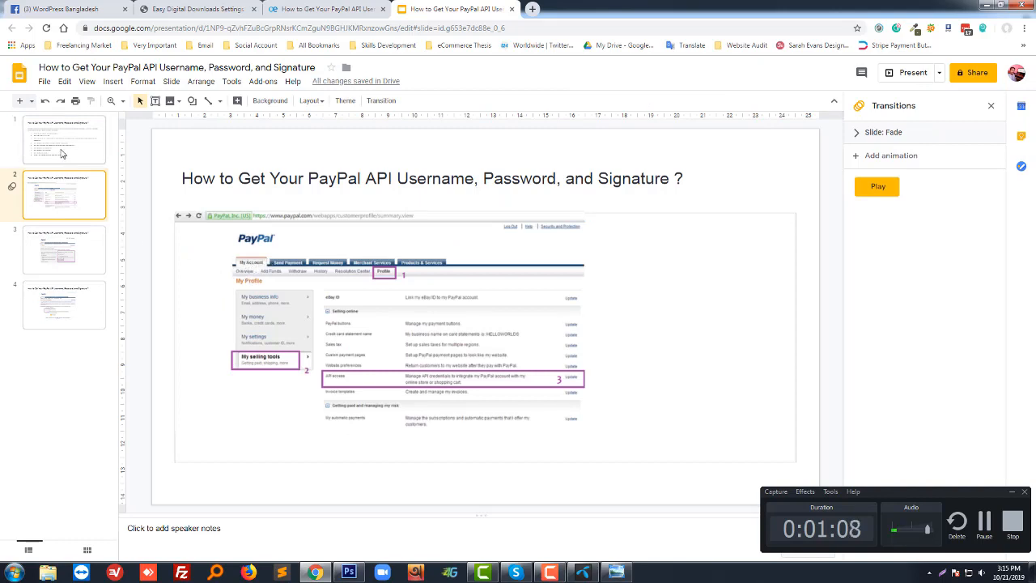
left_click(64, 140)
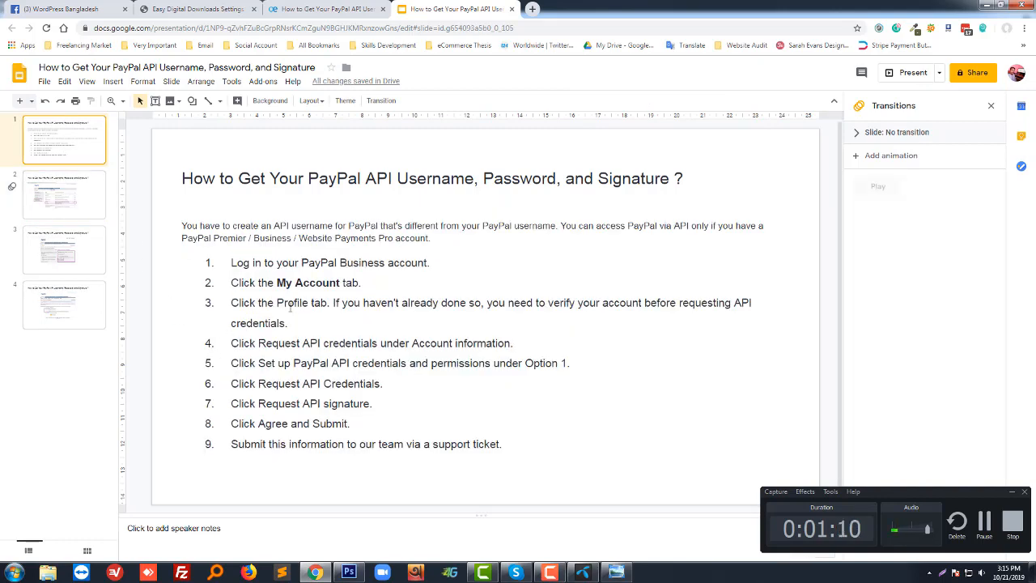
double_click(290, 303)
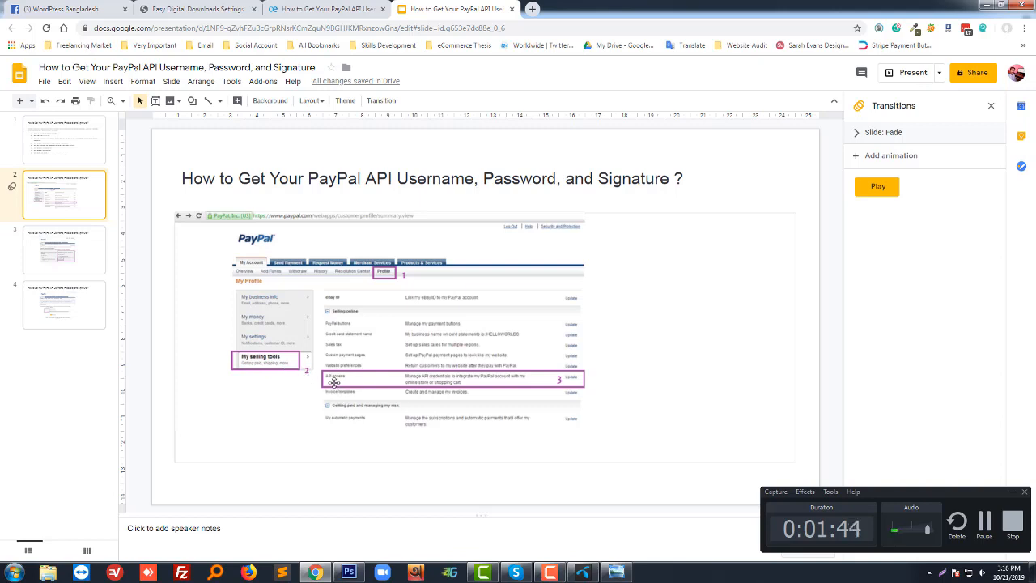
mouse_move(569, 381)
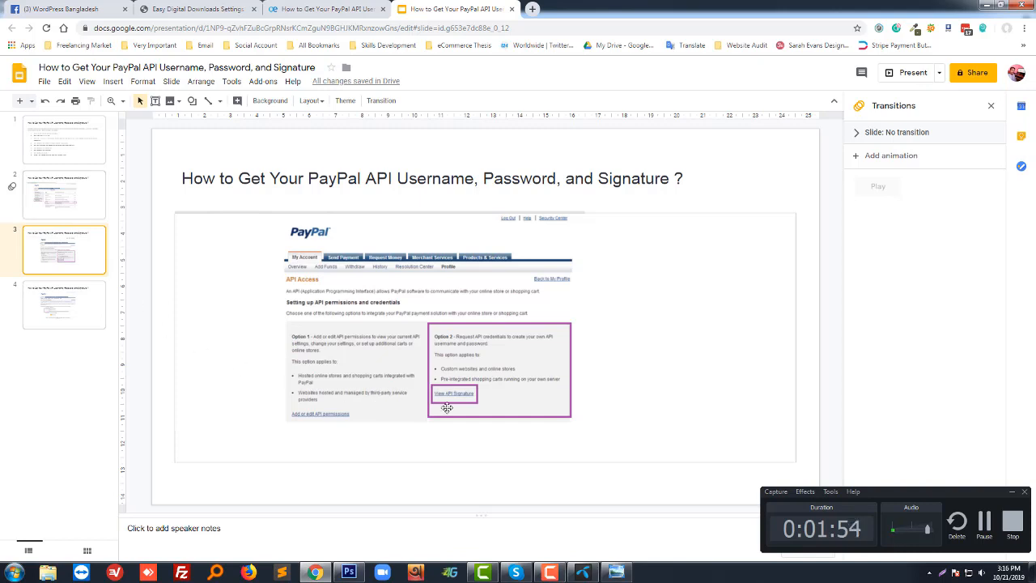
mouse_move(452, 411)
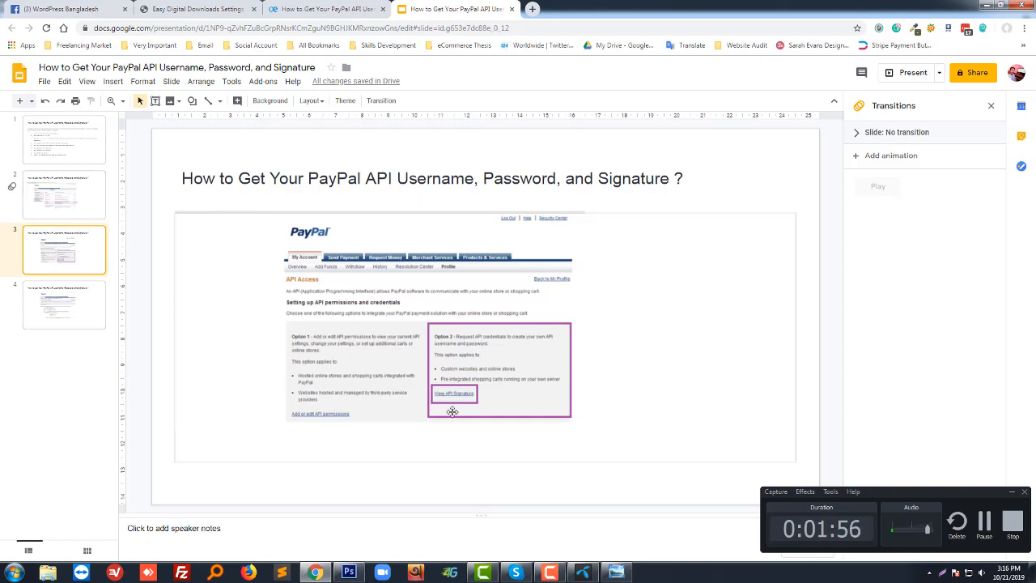
mouse_move(470, 403)
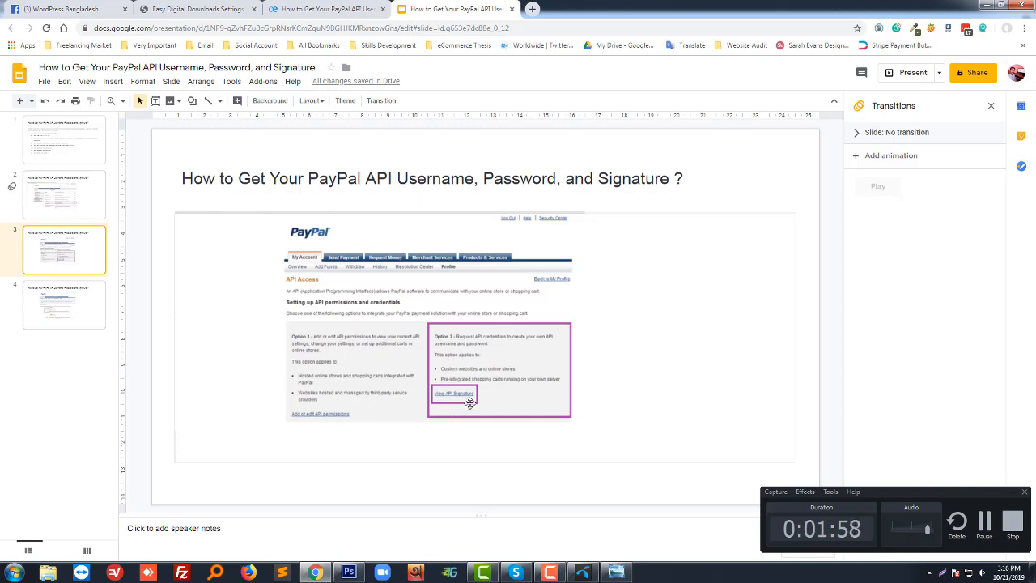
Select slide 4, showing the View or Remove API Signature screenshot
left_click(64, 304)
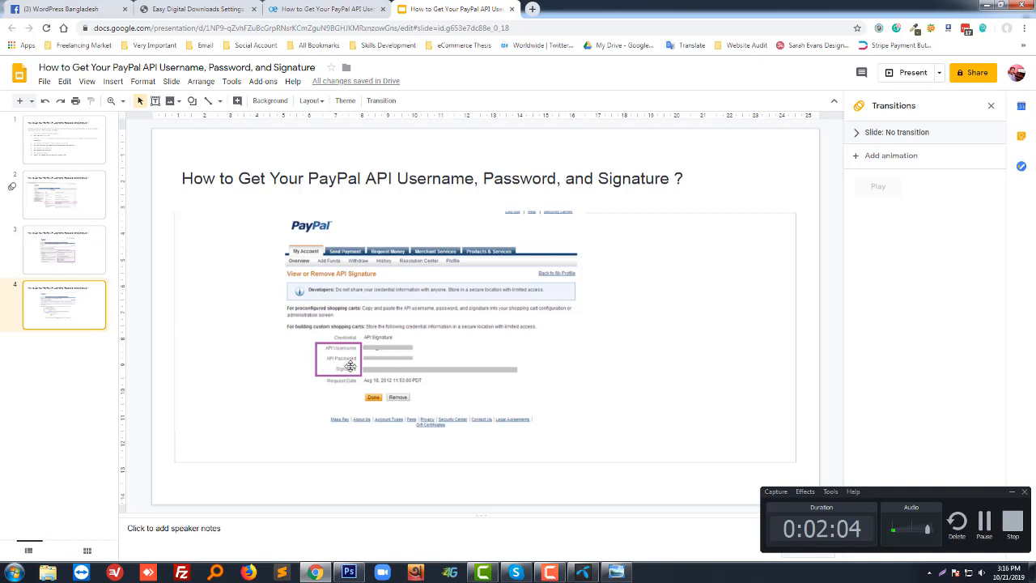
mouse_move(447, 374)
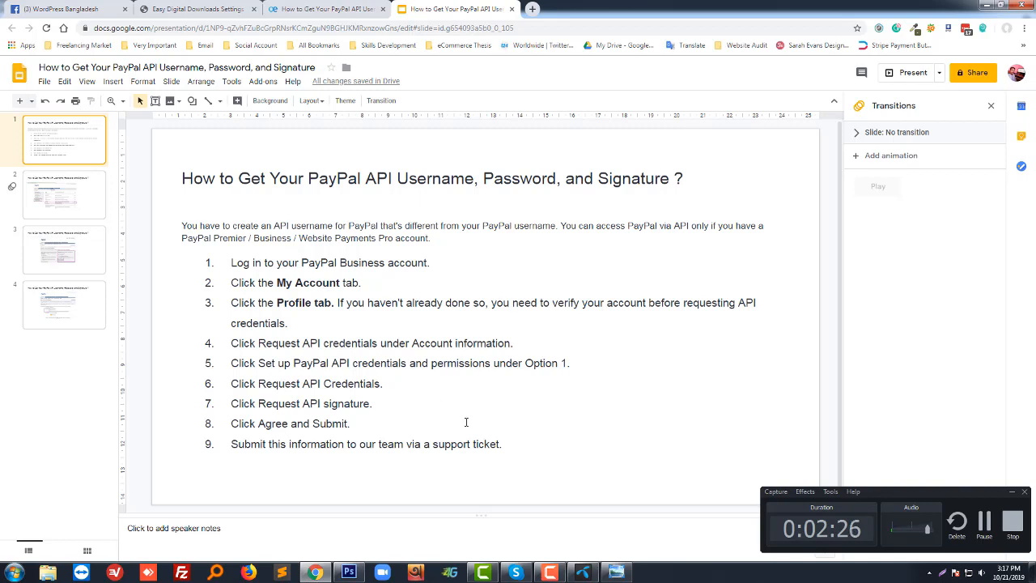
mouse_move(632, 207)
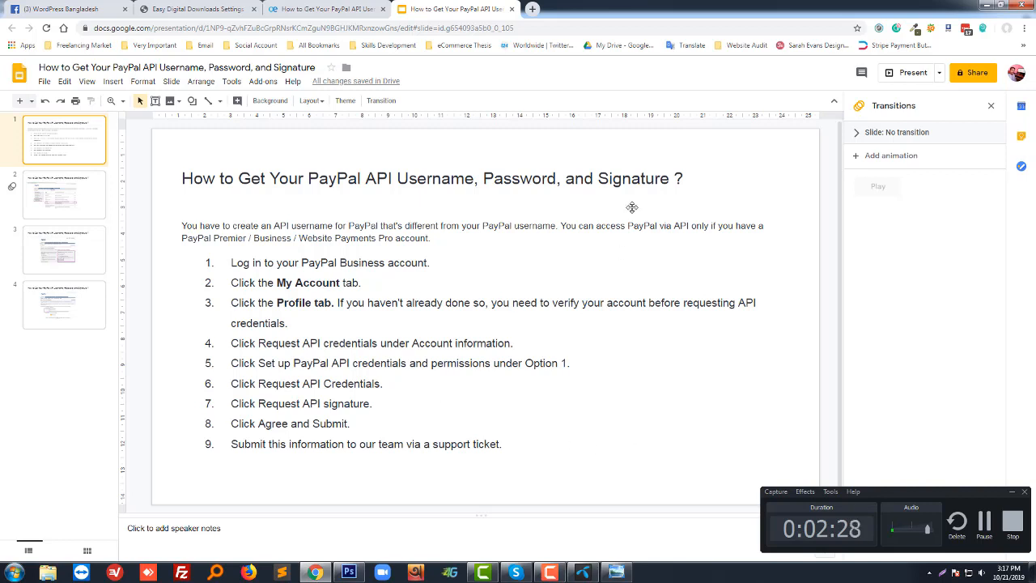